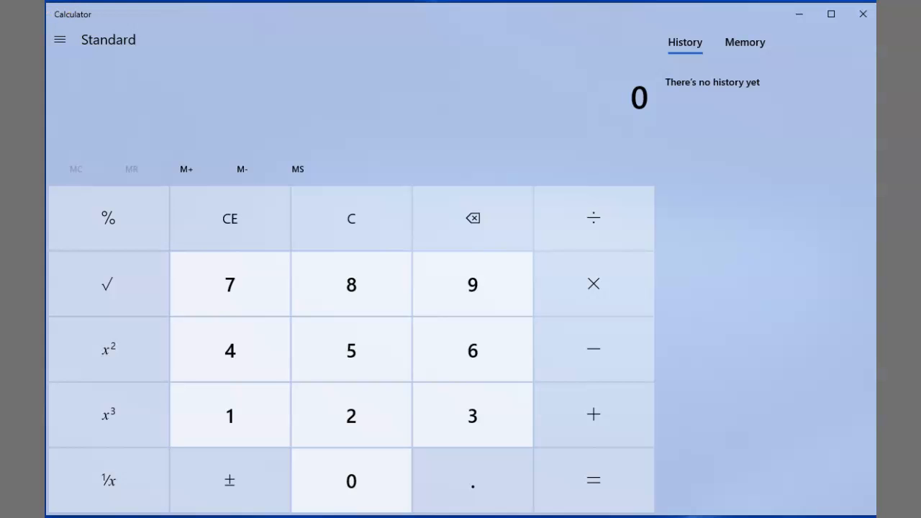
mouse_move(732, 262)
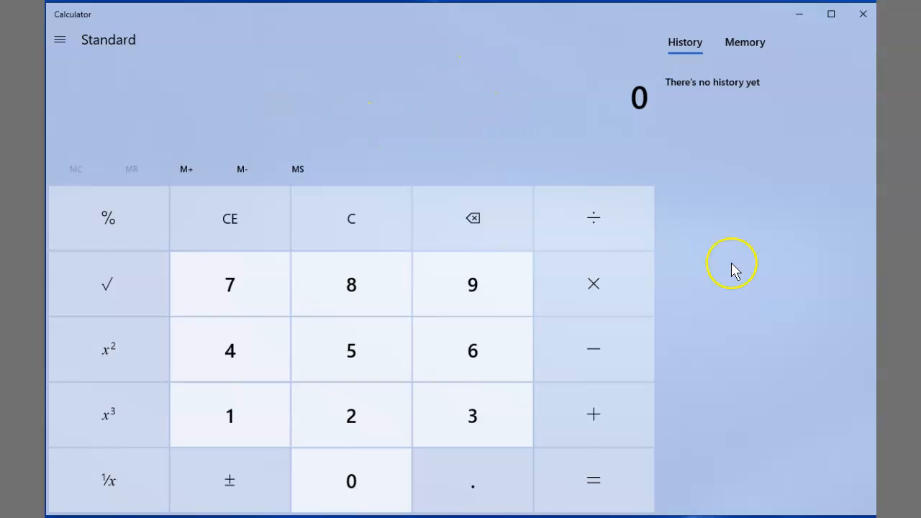
mouse_move(808, 308)
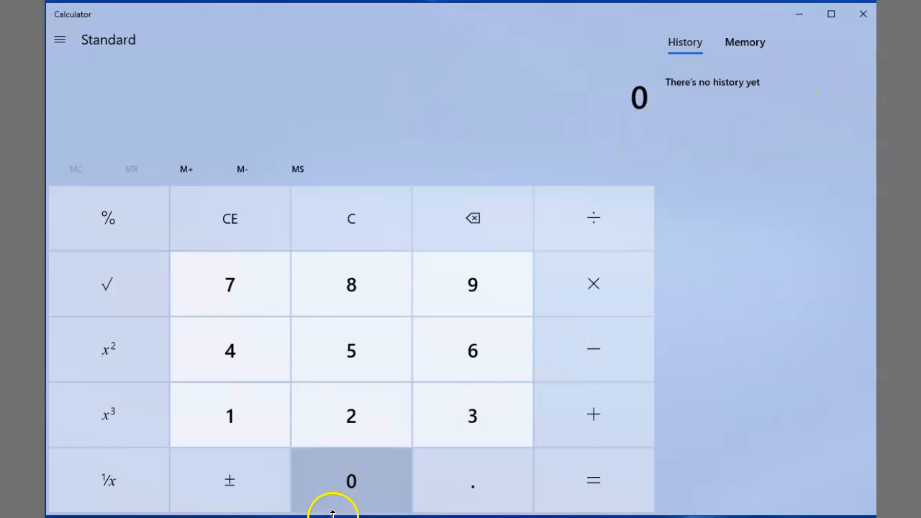
mouse_move(302, 137)
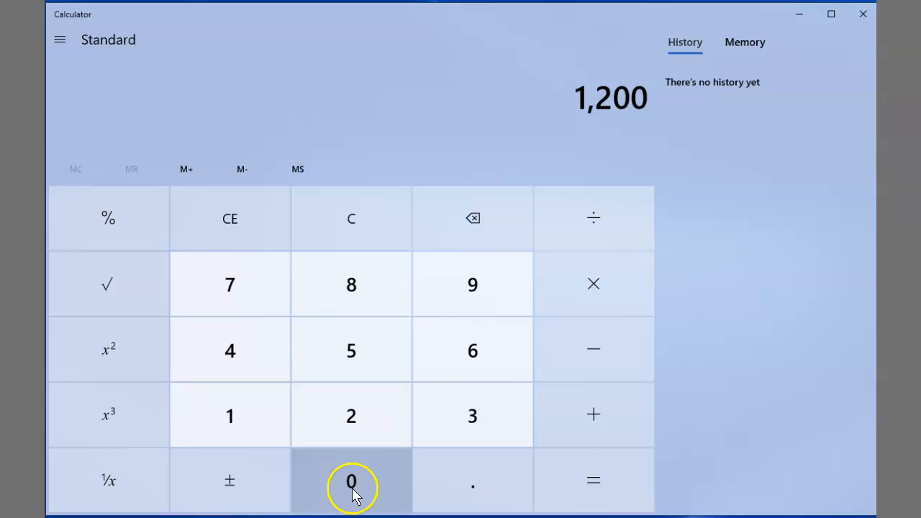
Step: Multiply 1,200 by 0.6818 to get 818.16 in the history
left_click(592, 283)
type("0.6818")
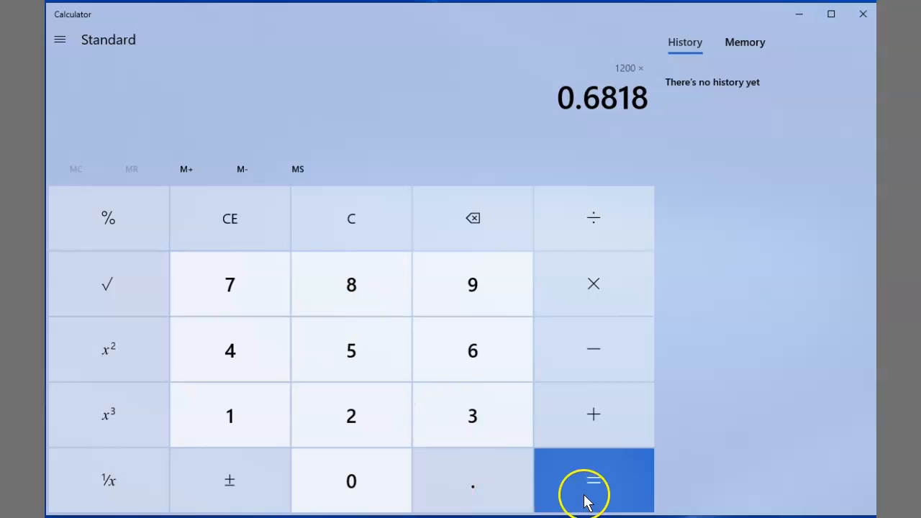
left_click(592, 480)
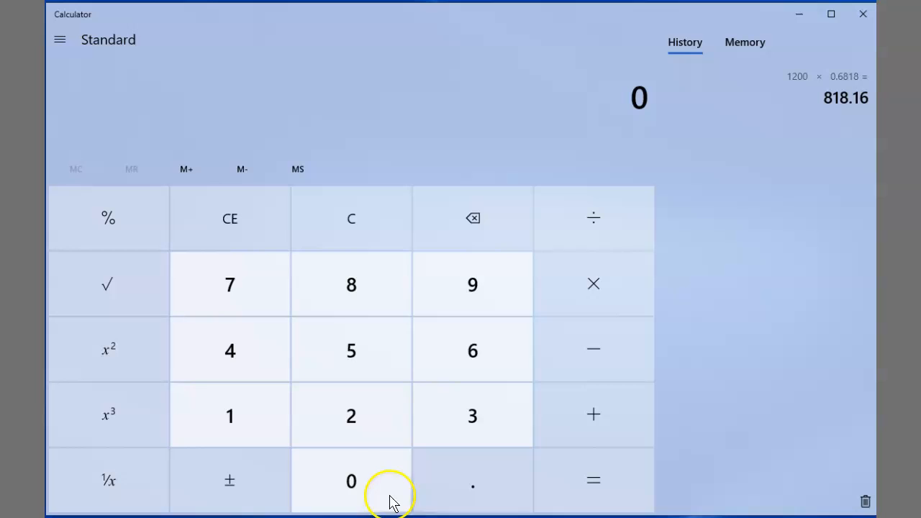
mouse_move(230, 415)
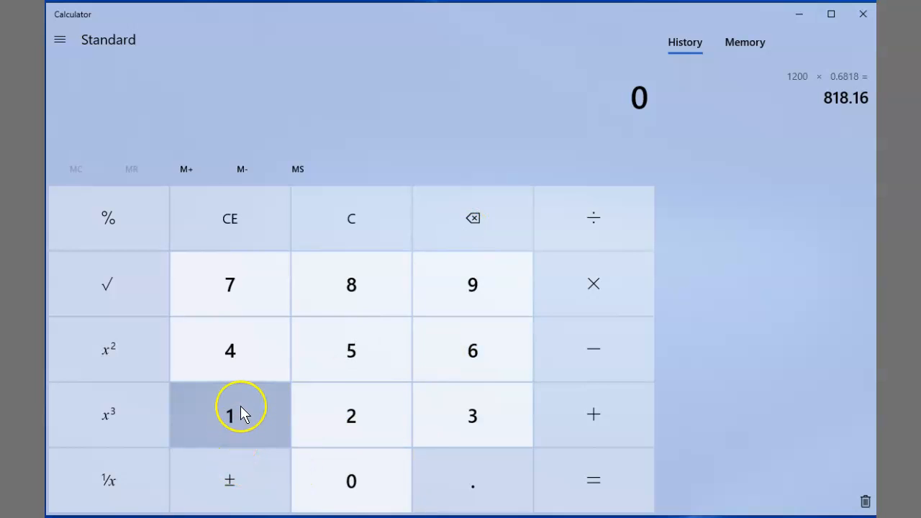
Step: Work out 1200 × 60 × 60 ÷ 5321, giving 811.8774666416087
left_click(351, 480)
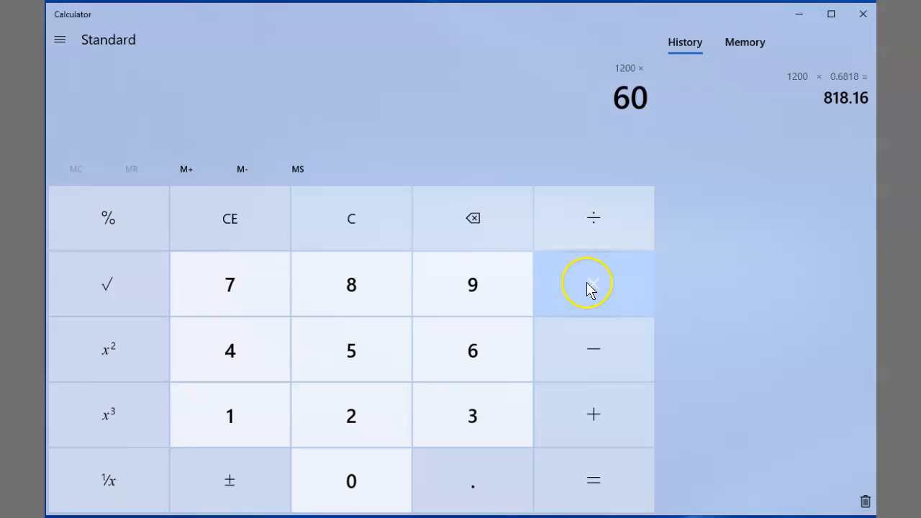
left_click(592, 284)
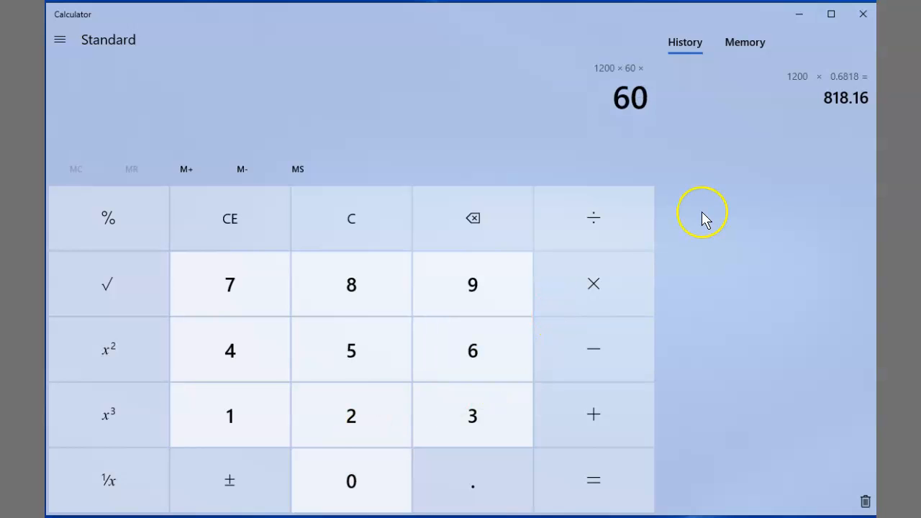
left_click(593, 283)
type("5,321")
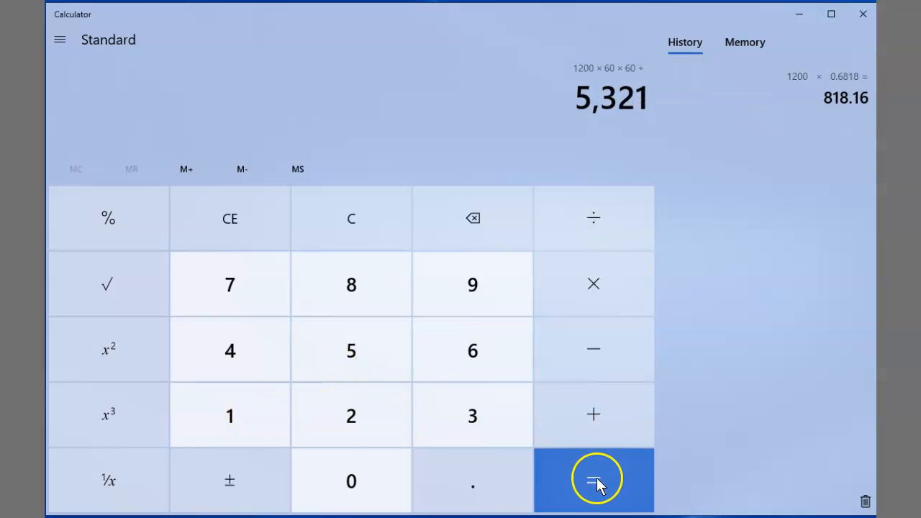
left_click(593, 481)
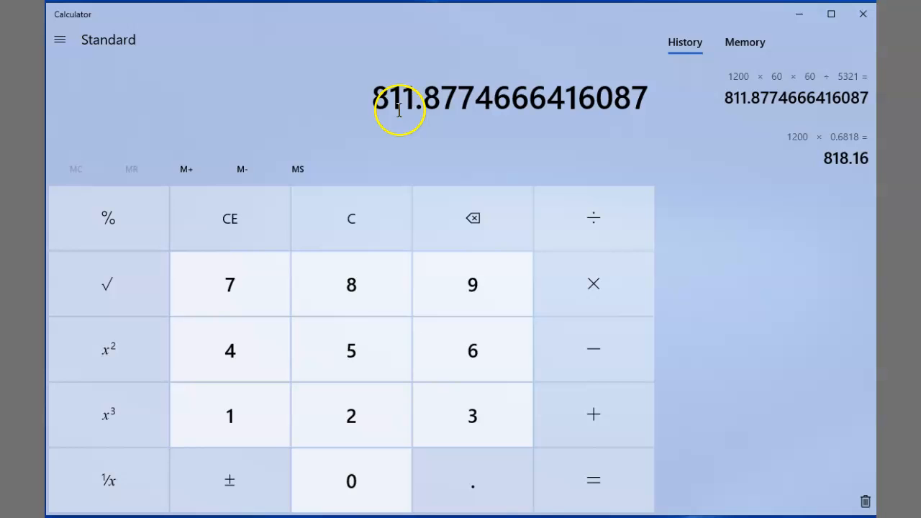
mouse_move(531, 152)
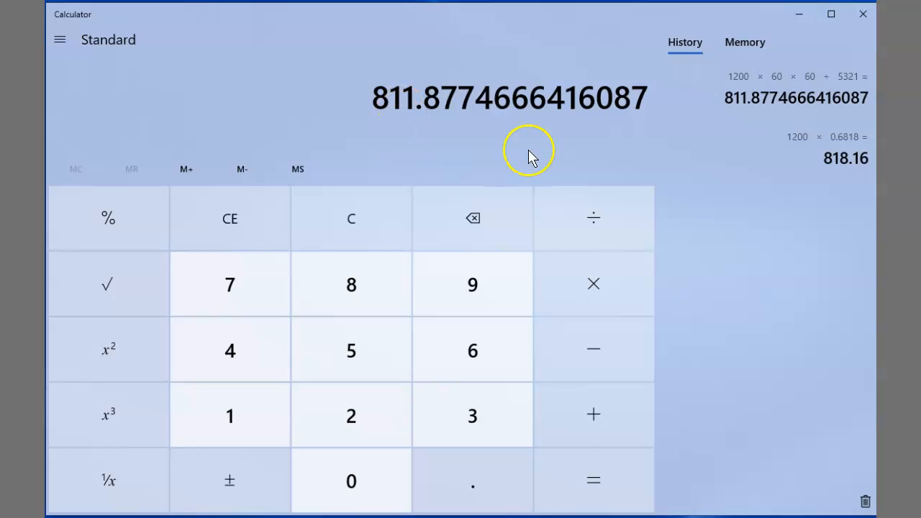
mouse_move(172, 56)
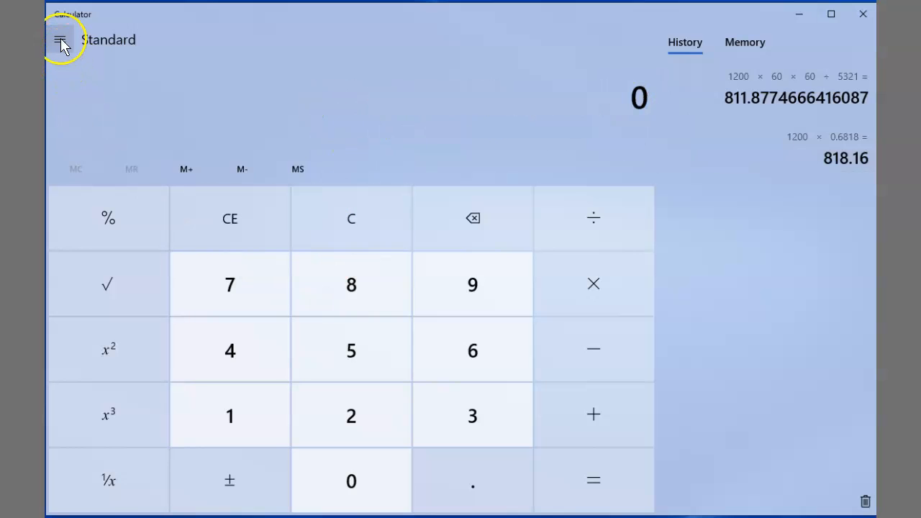
Step: Switch from Standard mode to the Speed converter via the navigation menu
left_click(60, 38)
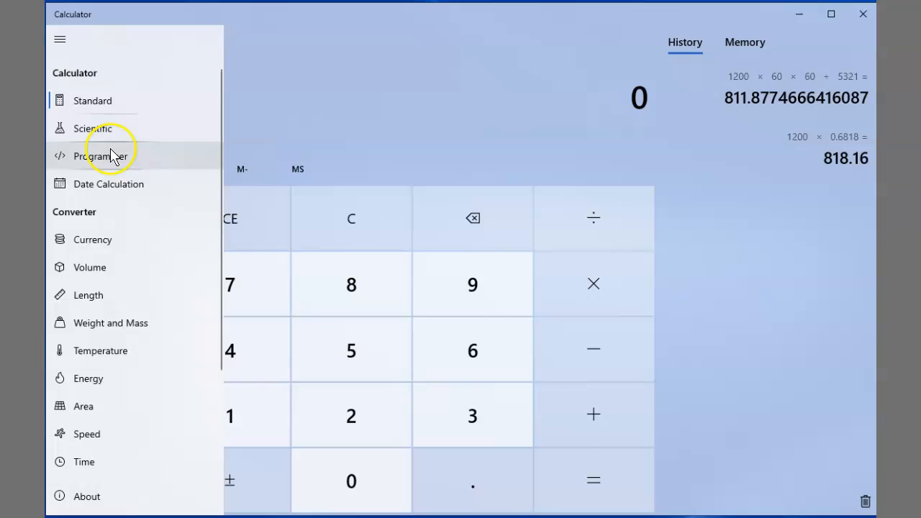
mouse_move(108, 128)
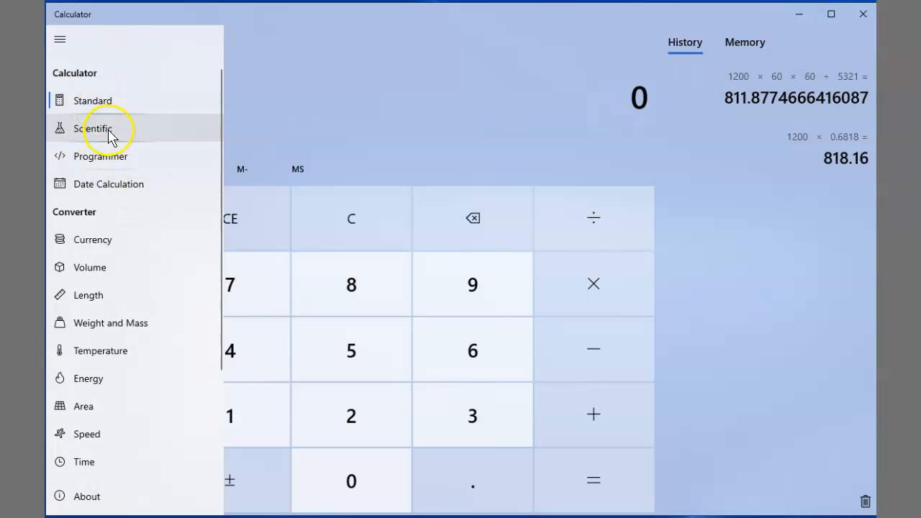
left_click(95, 128)
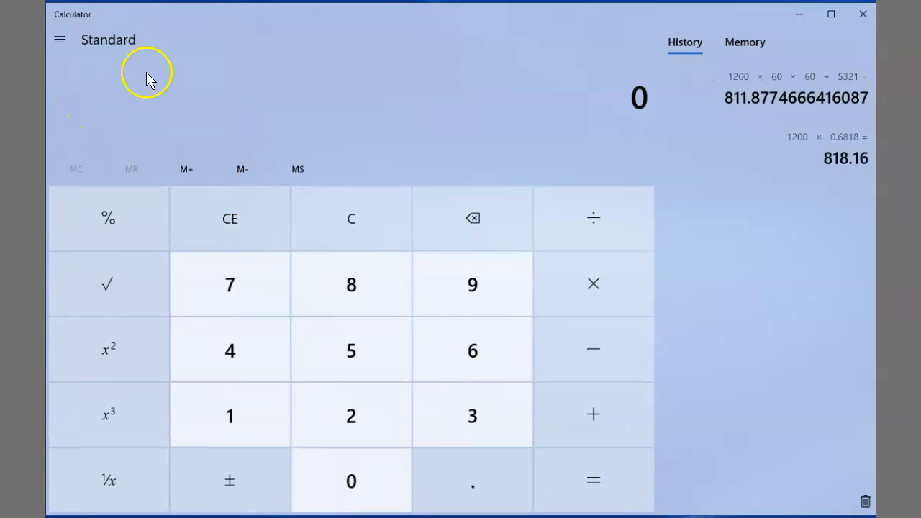
left_click(60, 39)
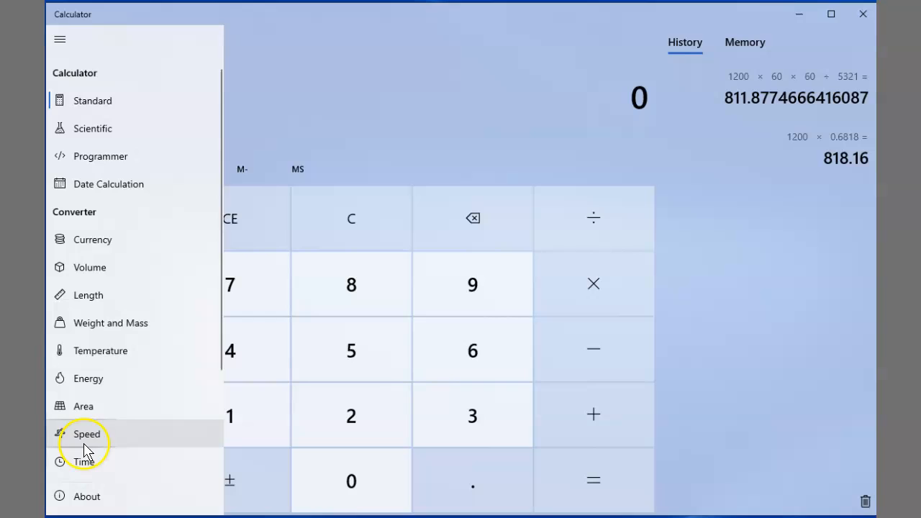
left_click(87, 435)
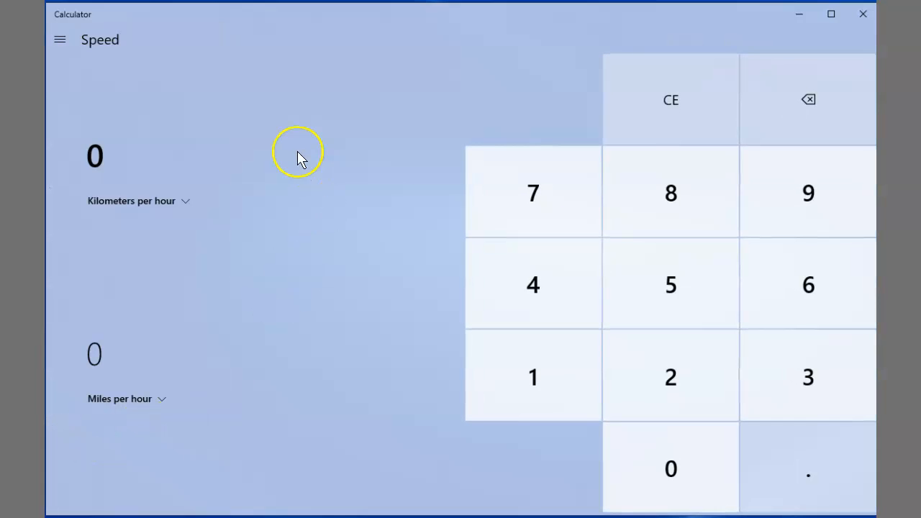
mouse_move(190, 201)
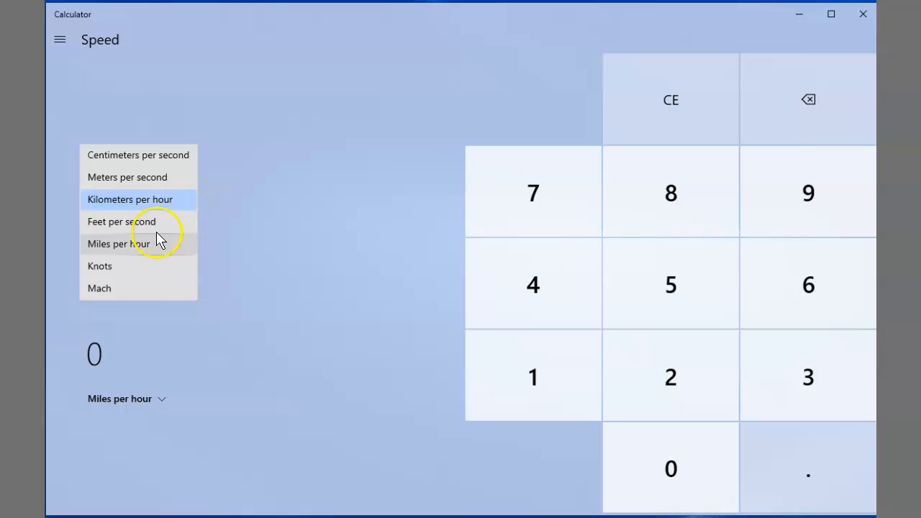
Step: Set the input unit to Feet per second, keeping Miles per hour as output
left_click(121, 221)
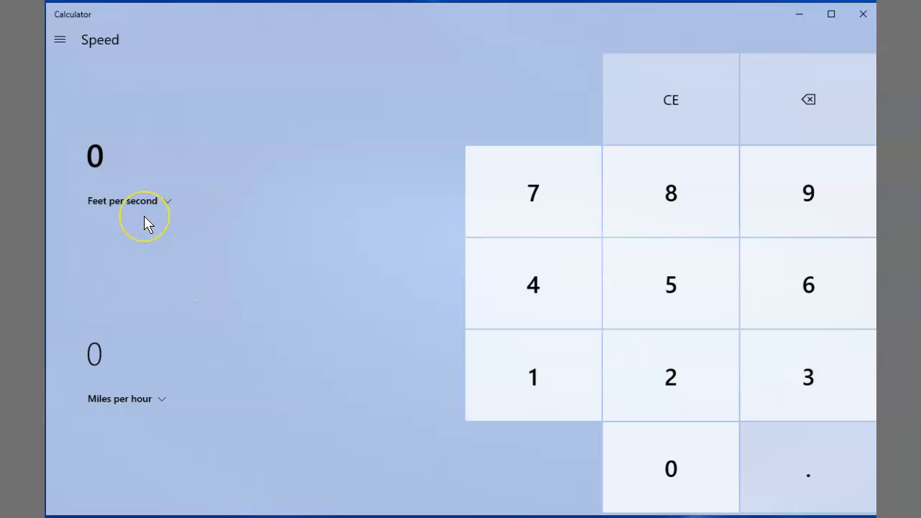
left_click(119, 398)
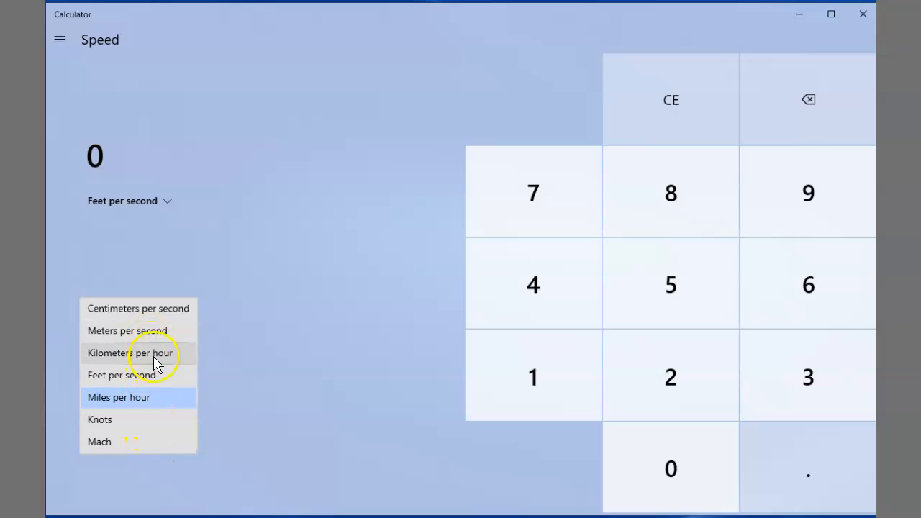
mouse_move(164, 340)
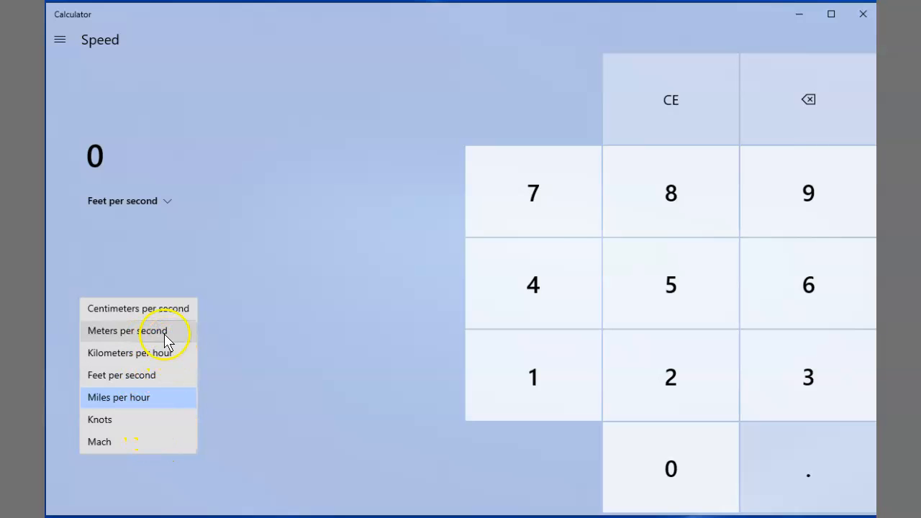
left_click(118, 397)
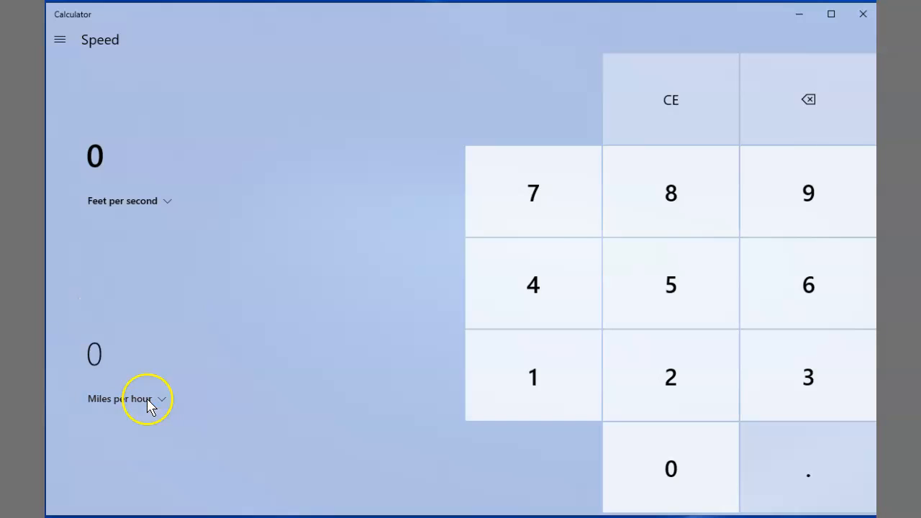
mouse_move(670, 377)
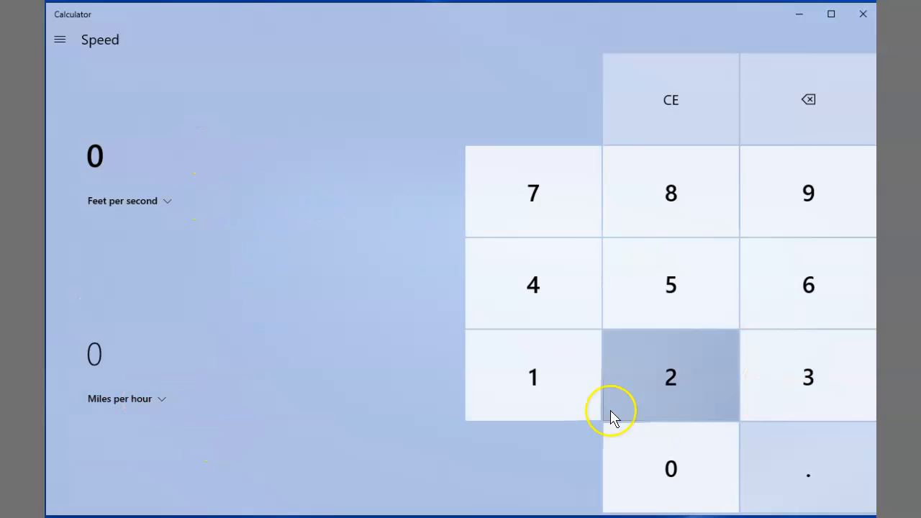
Step: Enter 1,200 feet per second (818.255 mph), then clear the speed value
left_click(671, 376)
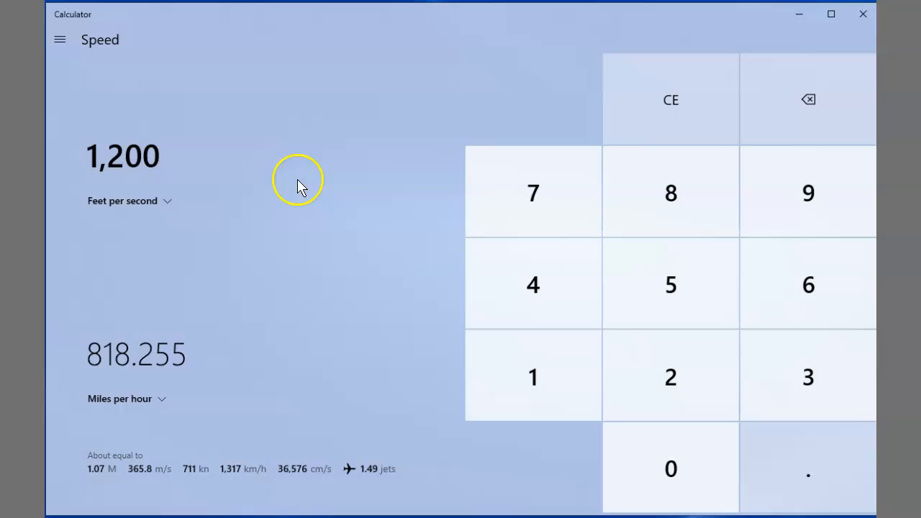
mouse_move(173, 379)
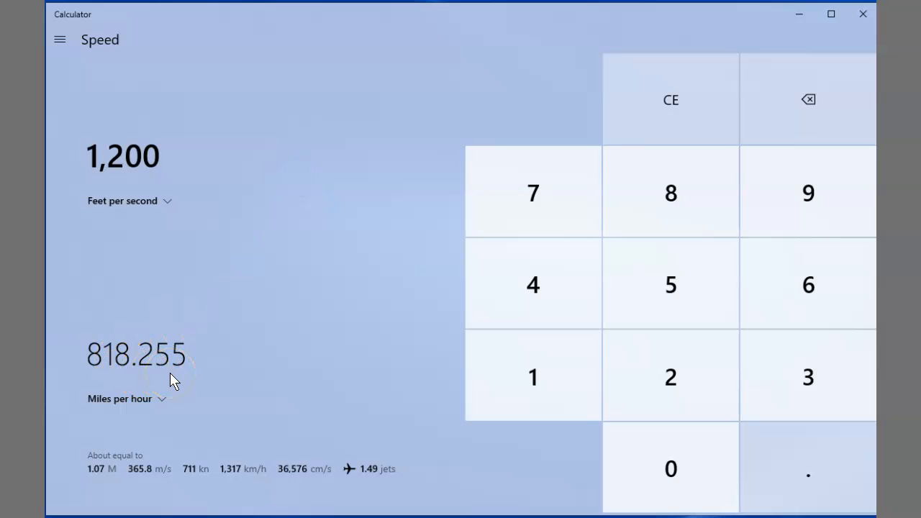
mouse_move(363, 132)
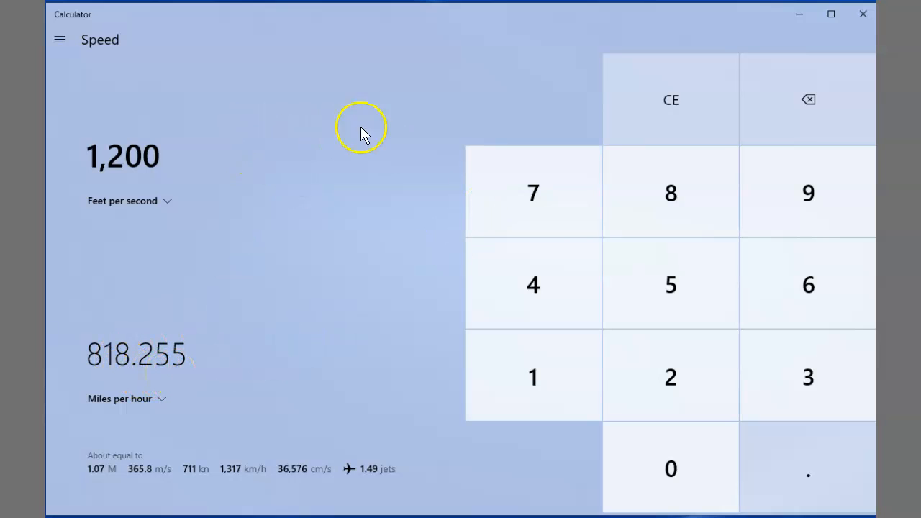
left_click(670, 99)
type("4")
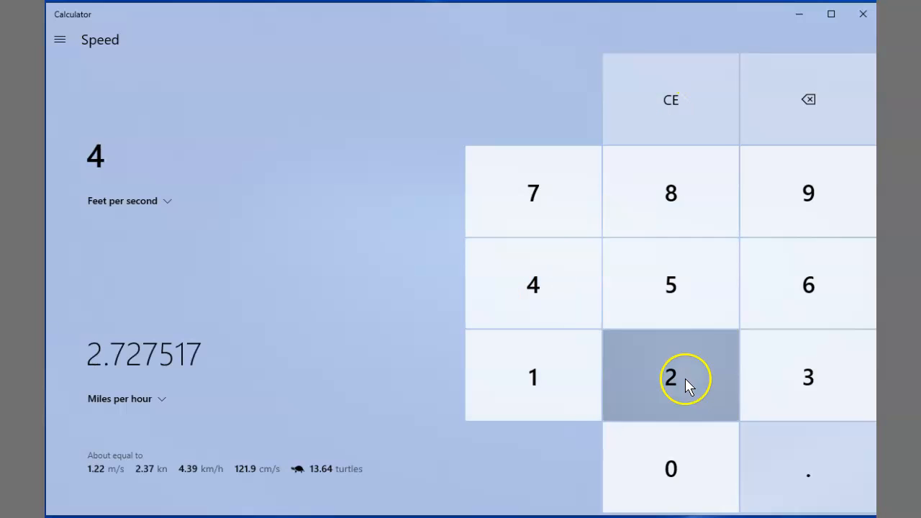
Step: Enter 4,250 feet per second, converting to 2,897.987 miles per hour
left_click(671, 469)
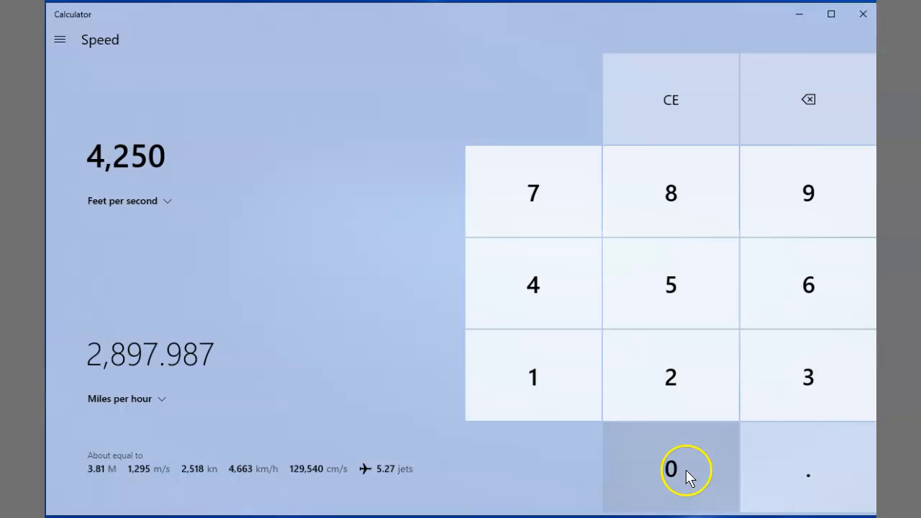
mouse_move(173, 377)
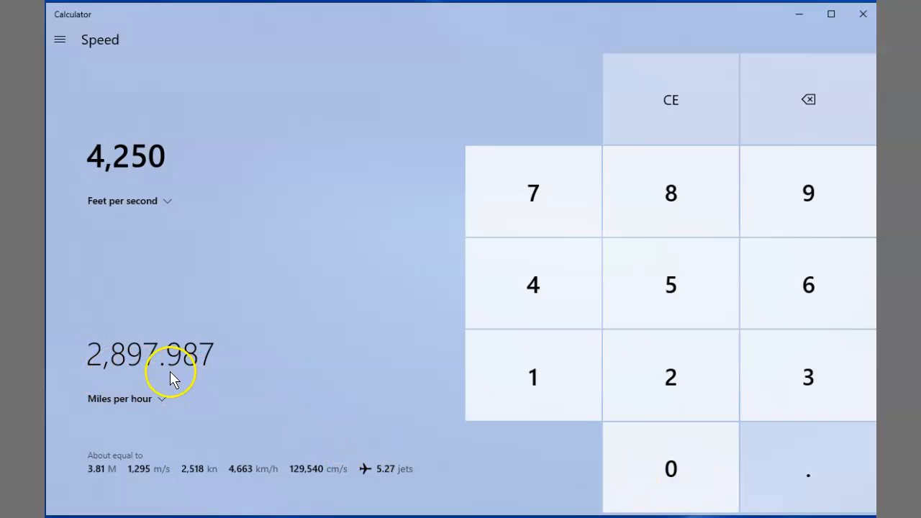
mouse_move(360, 333)
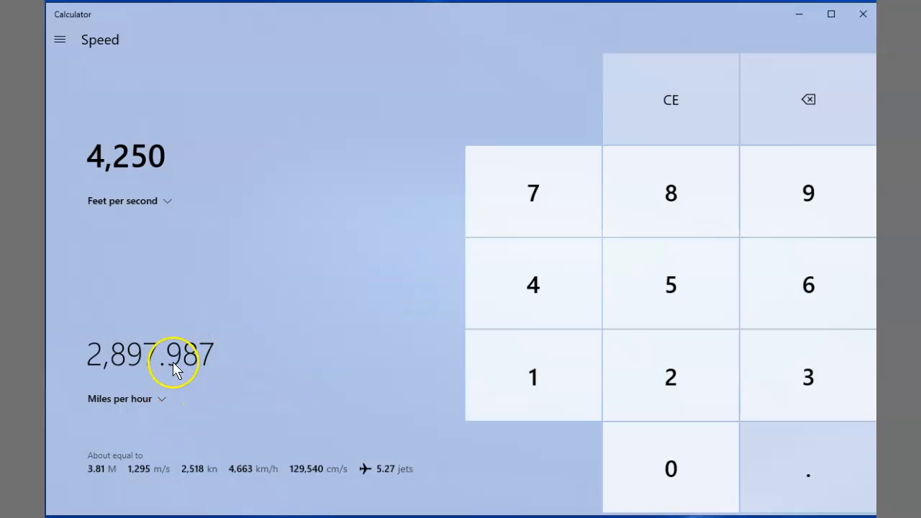
mouse_move(282, 368)
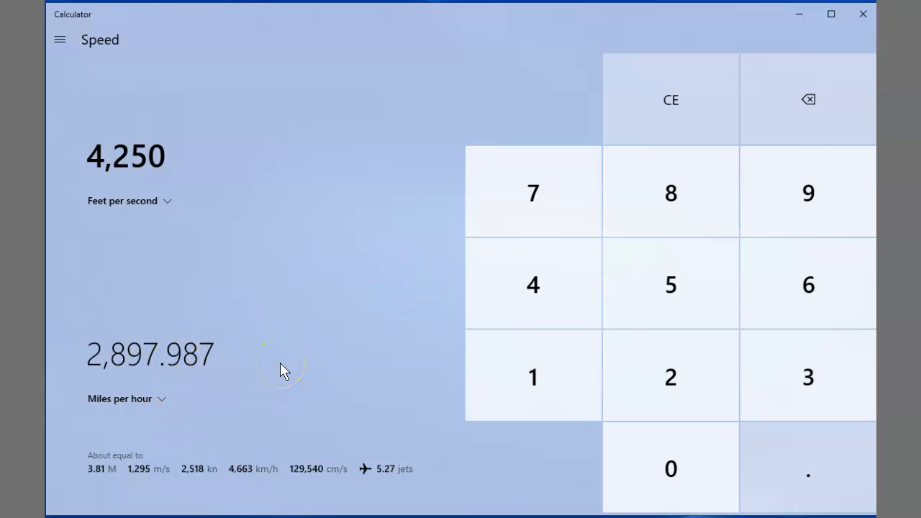
mouse_move(300, 204)
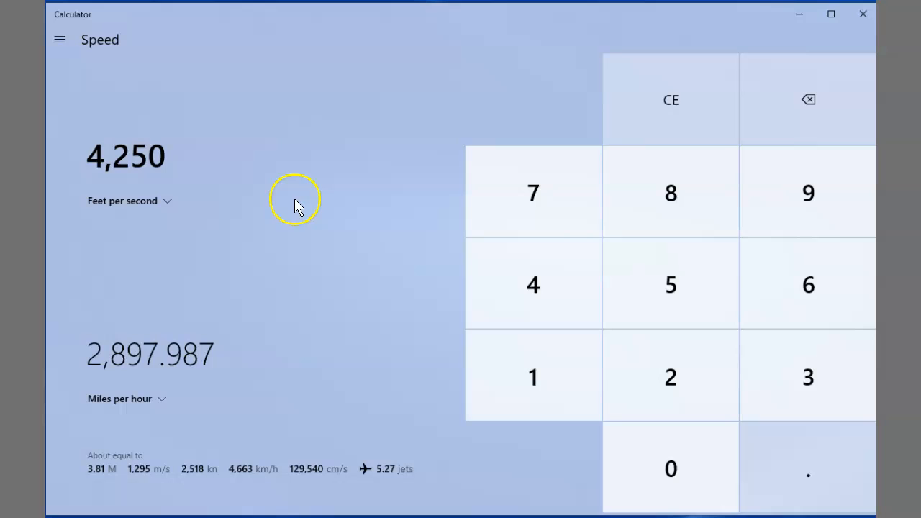
mouse_move(172, 199)
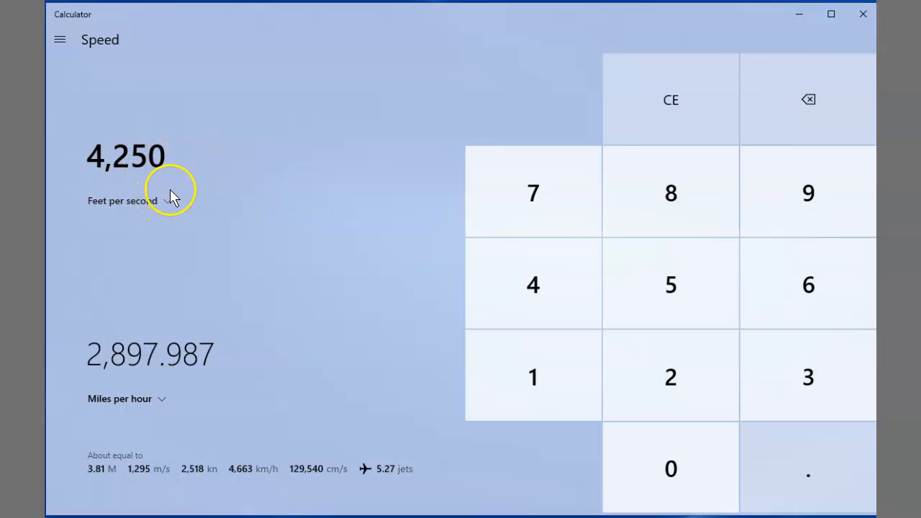
mouse_move(247, 238)
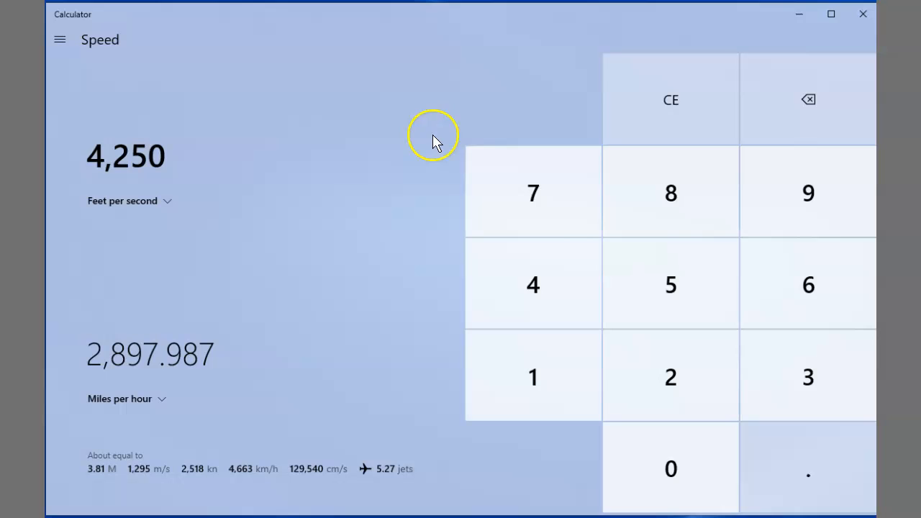
mouse_move(242, 229)
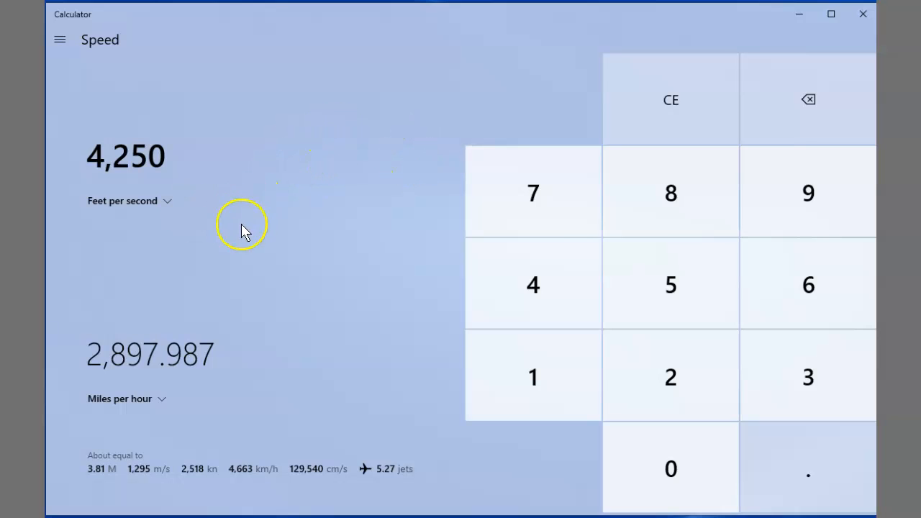
mouse_move(198, 213)
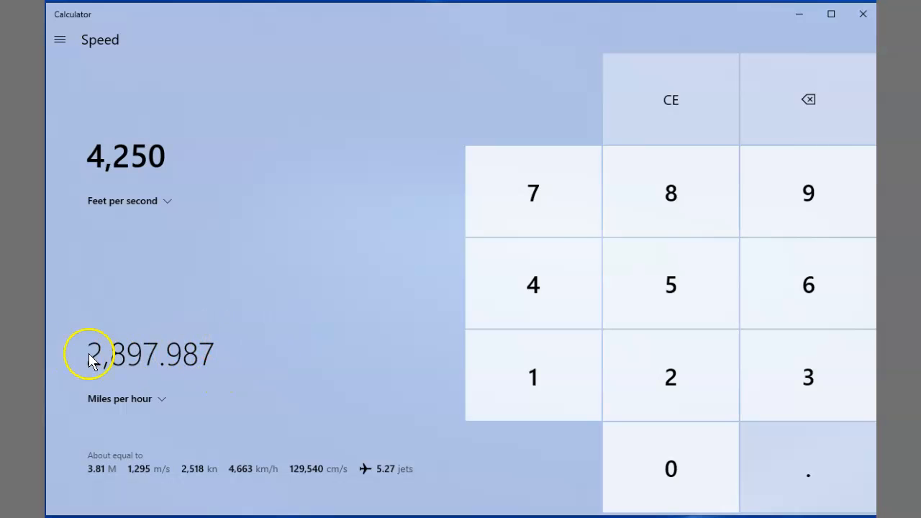
mouse_move(158, 354)
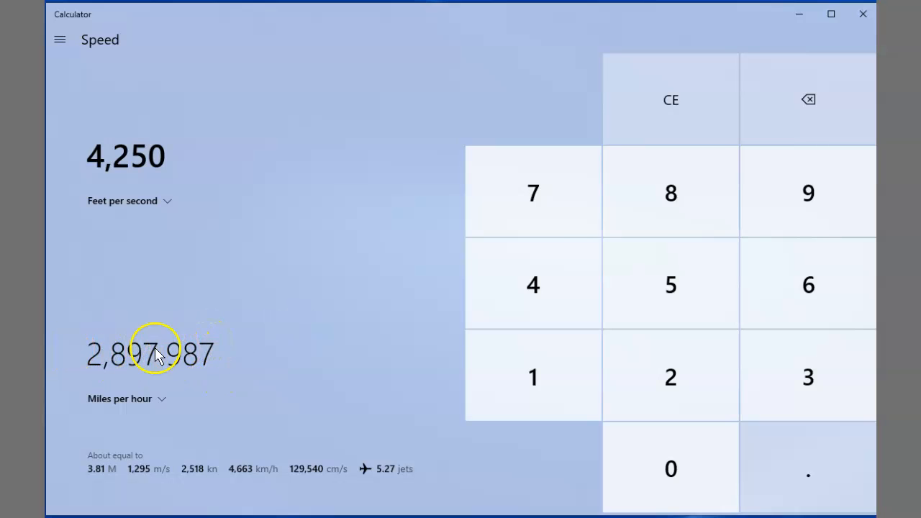
mouse_move(302, 228)
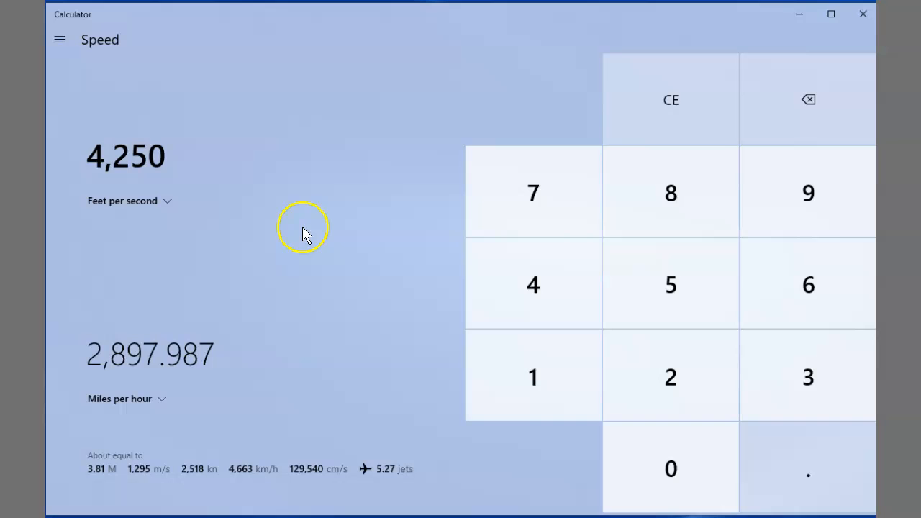
mouse_move(671, 193)
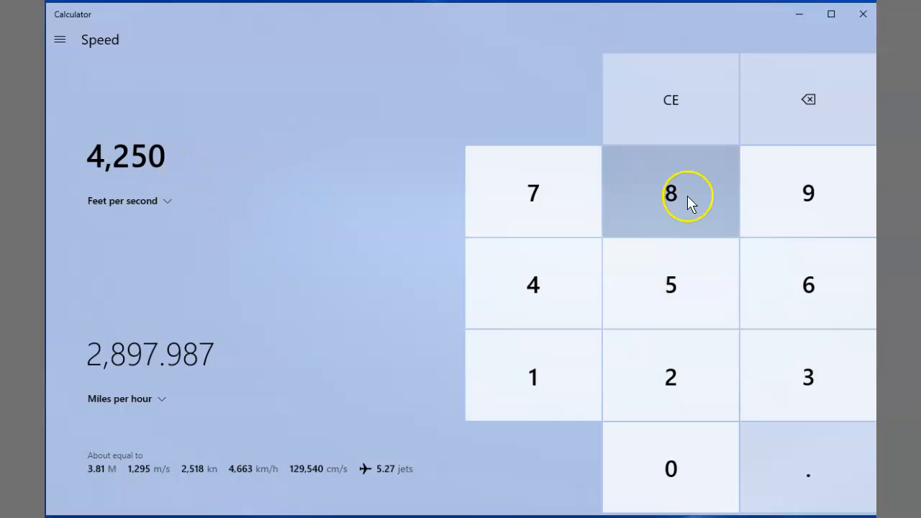
mouse_move(184, 137)
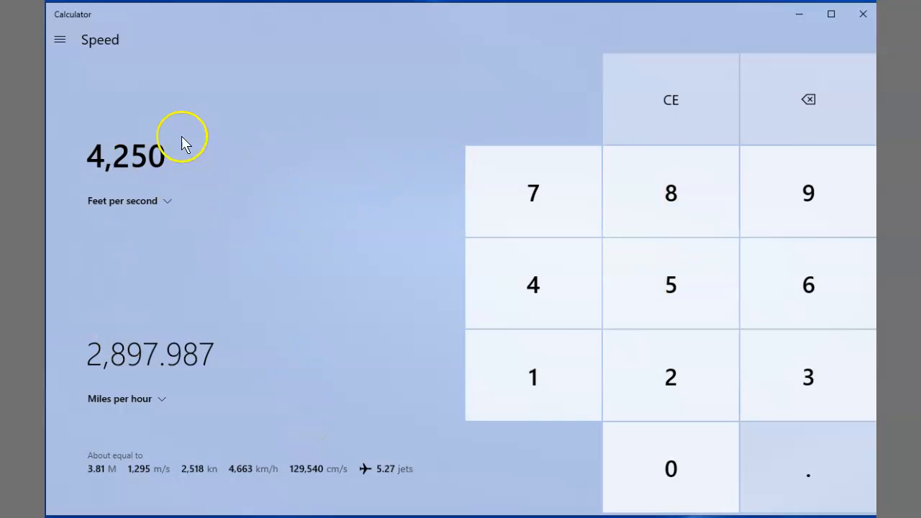
Step: Bring up the navigation pane listing calculator and converter modes
left_click(60, 39)
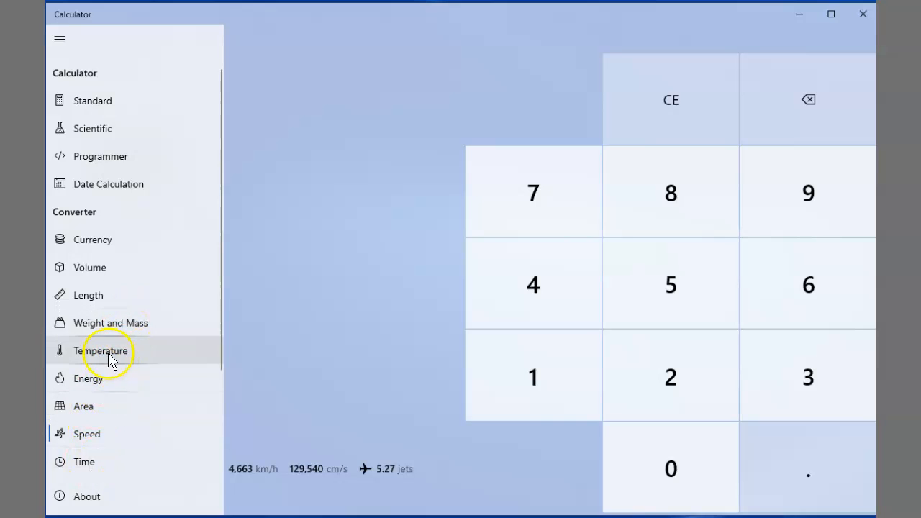
Step: Switch to the Temperature converter with Kelvin as the input unit
left_click(104, 351)
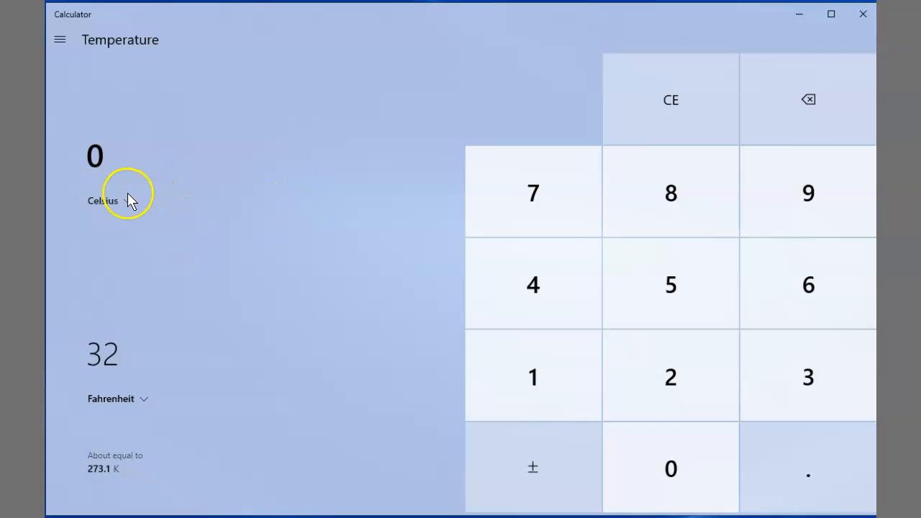
left_click(103, 200)
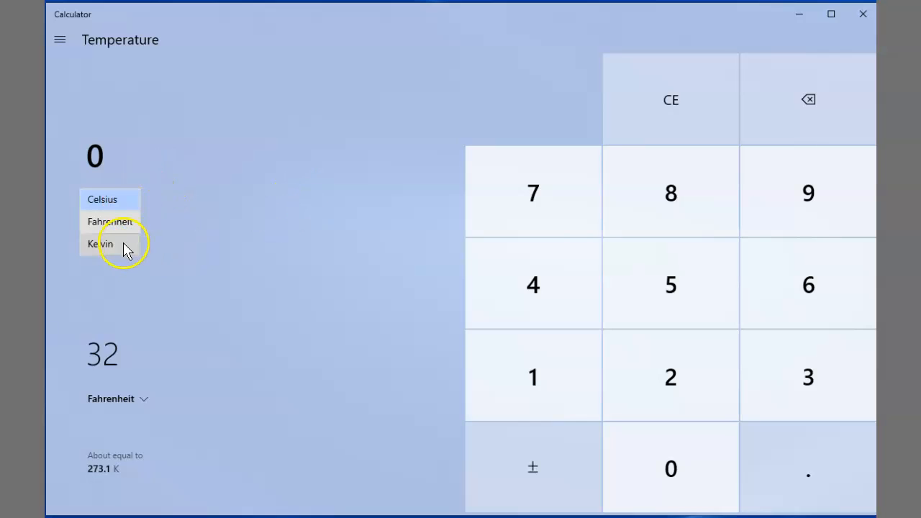
left_click(100, 245)
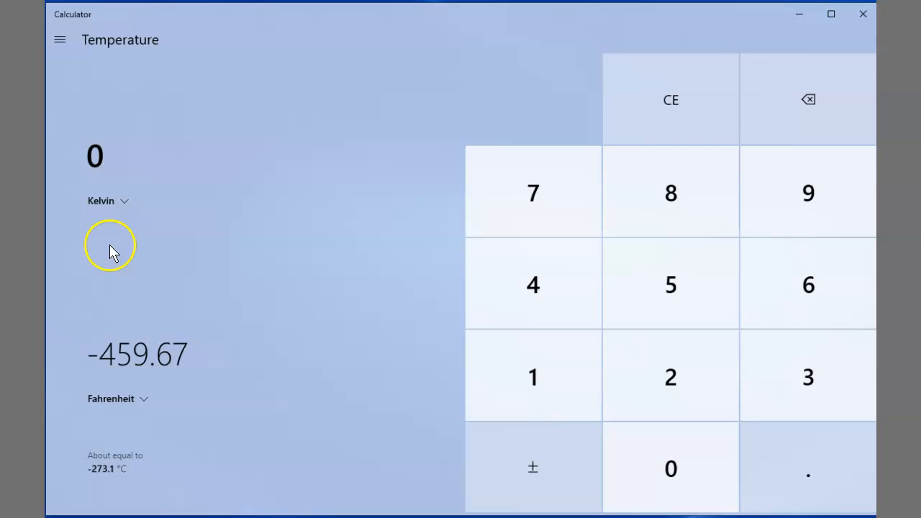
Step: Enter 1,000 Kelvin, giving 1,340.33 Fahrenheit, and reopen the mode list
left_click(532, 377)
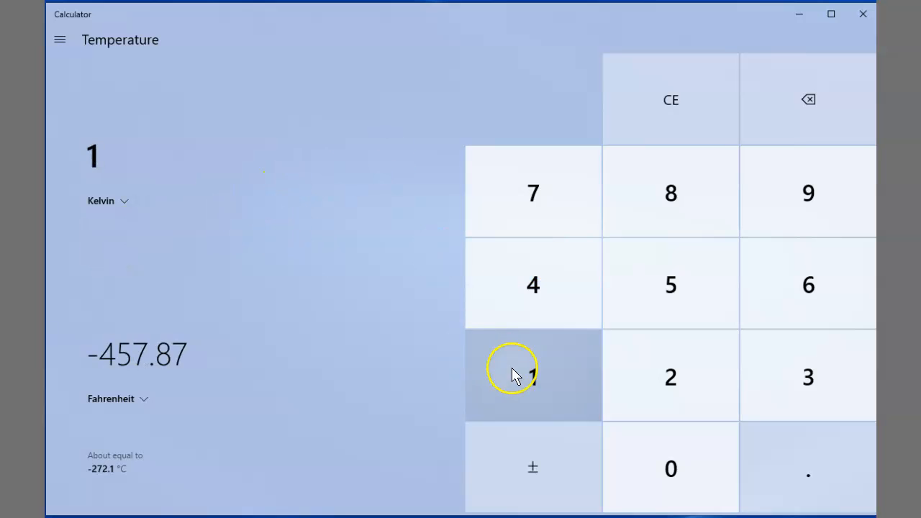
left_click(671, 468)
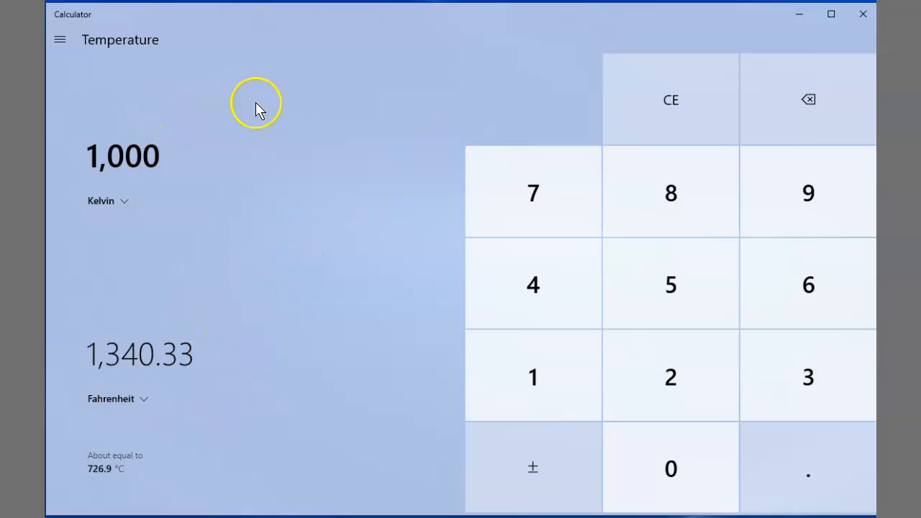
mouse_move(276, 95)
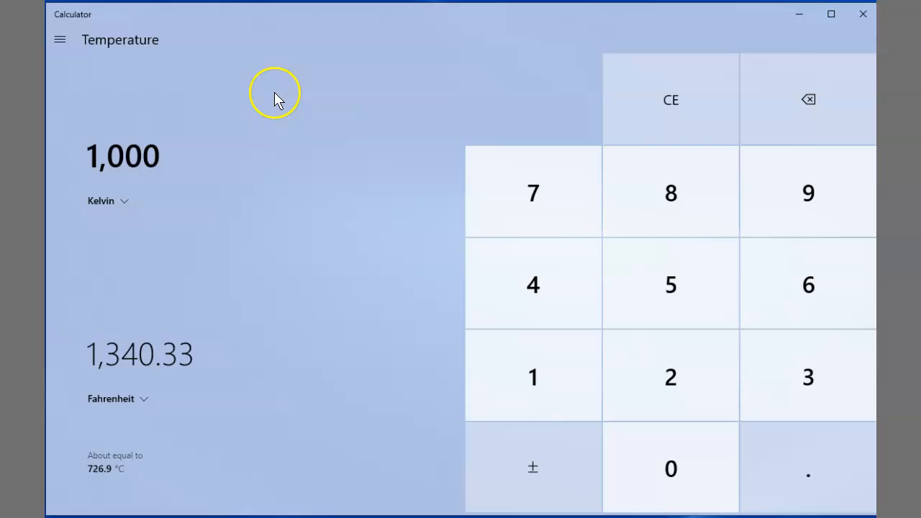
mouse_move(60, 40)
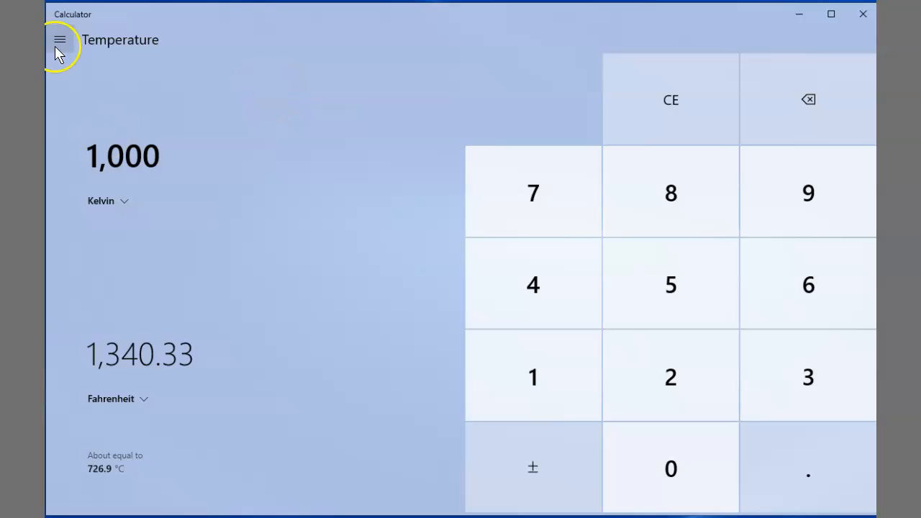
left_click(60, 39)
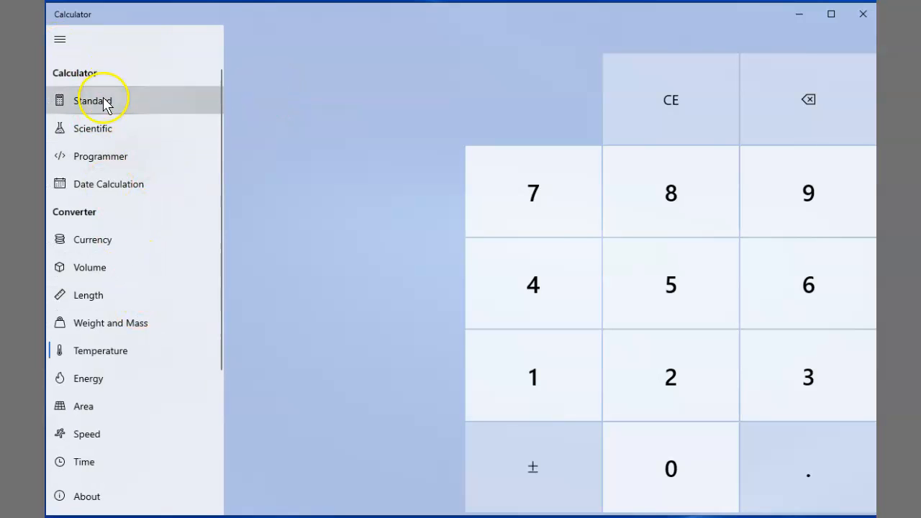